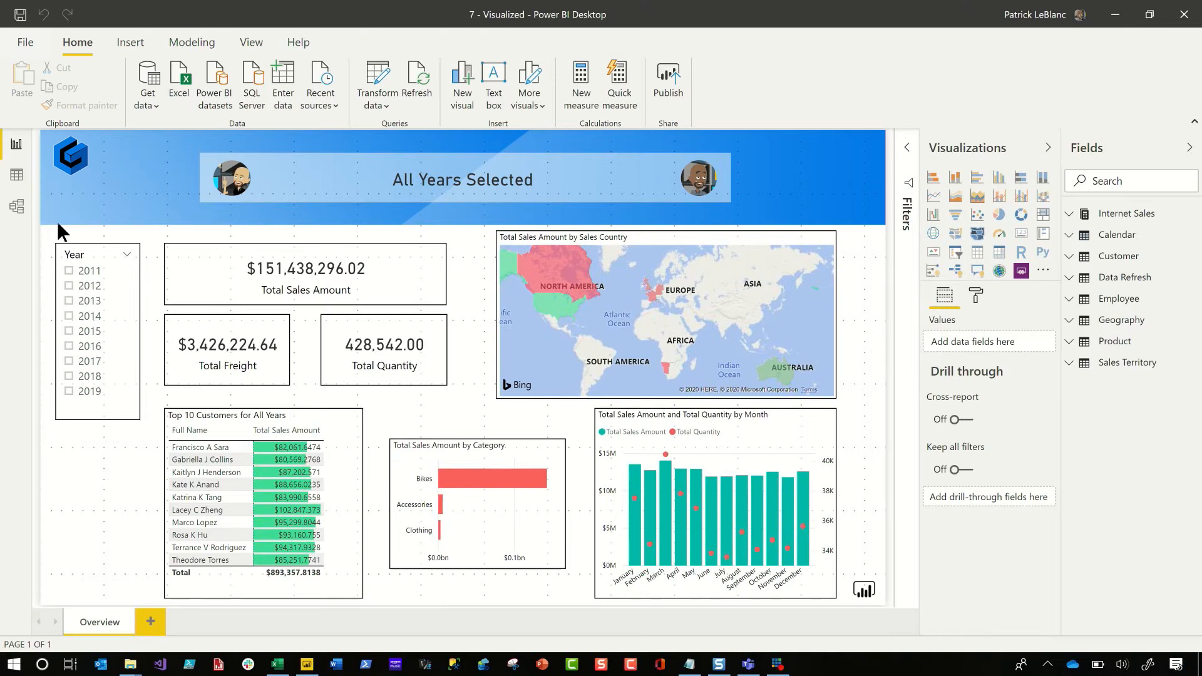
Switch to Model view so the Calendar table's columns appear in the diagram.
click(16, 207)
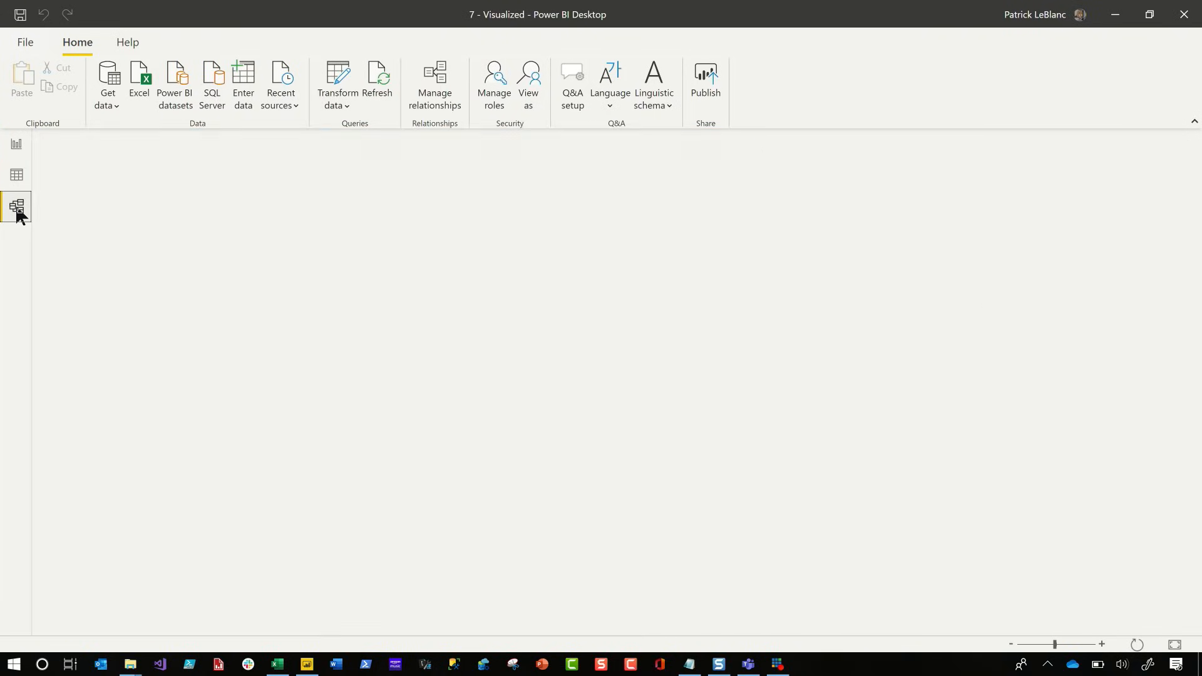
click(16, 207)
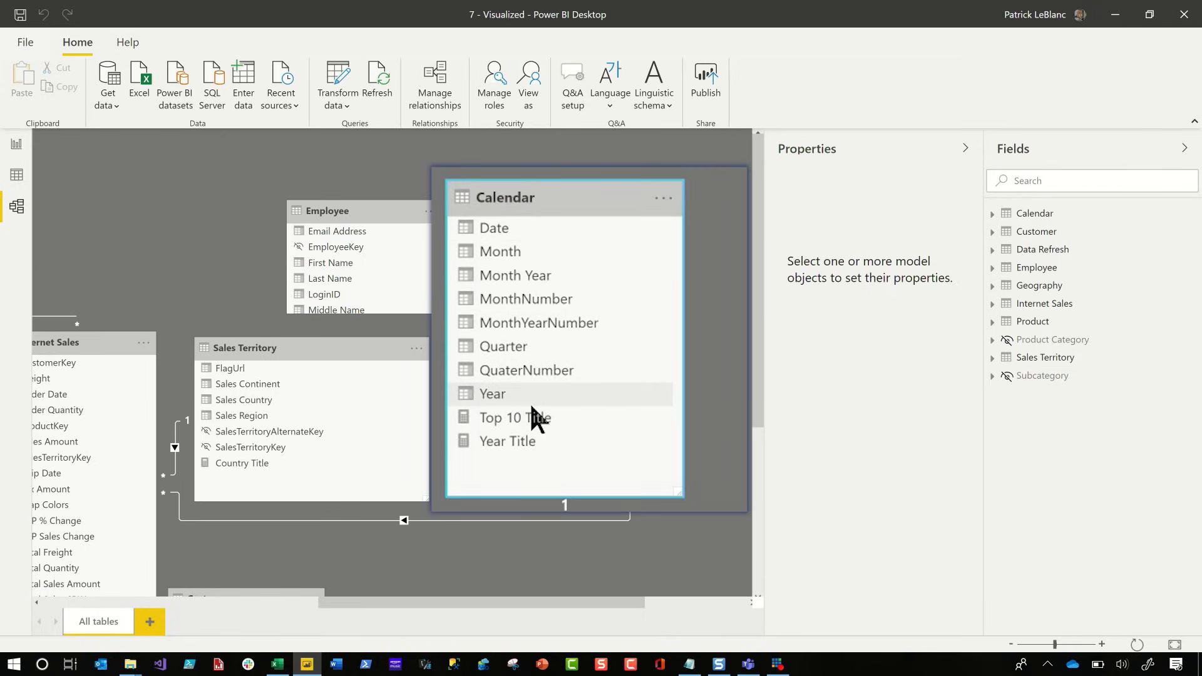
mouse_move(545, 398)
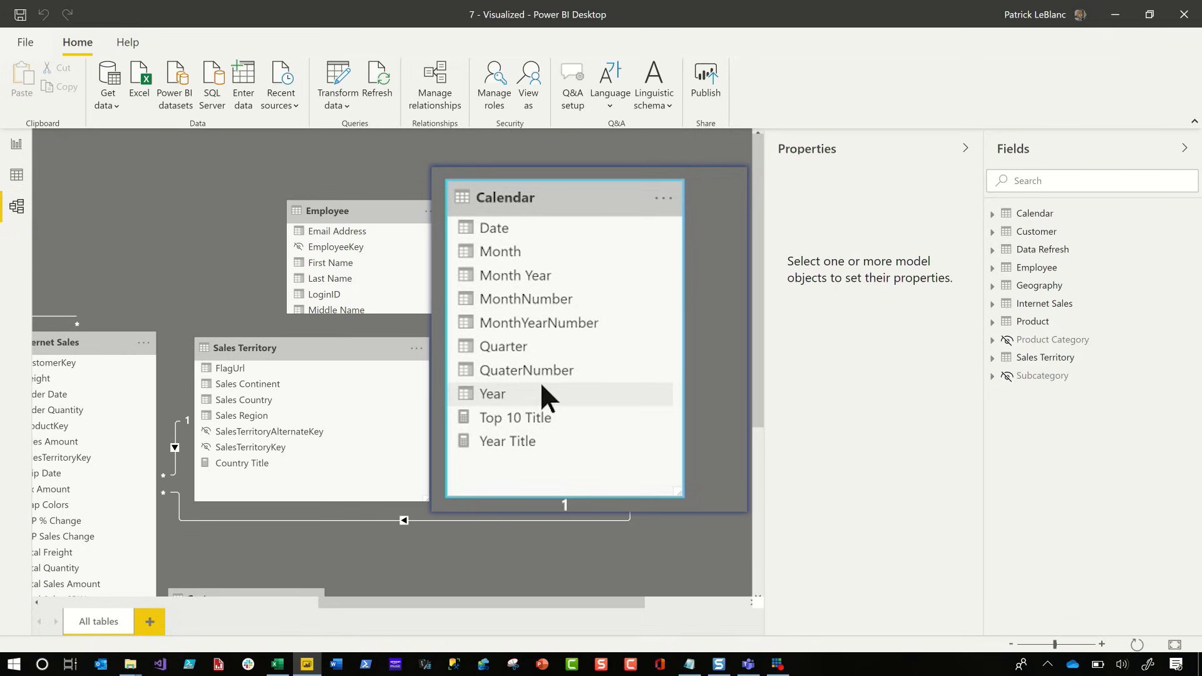
mouse_move(547, 404)
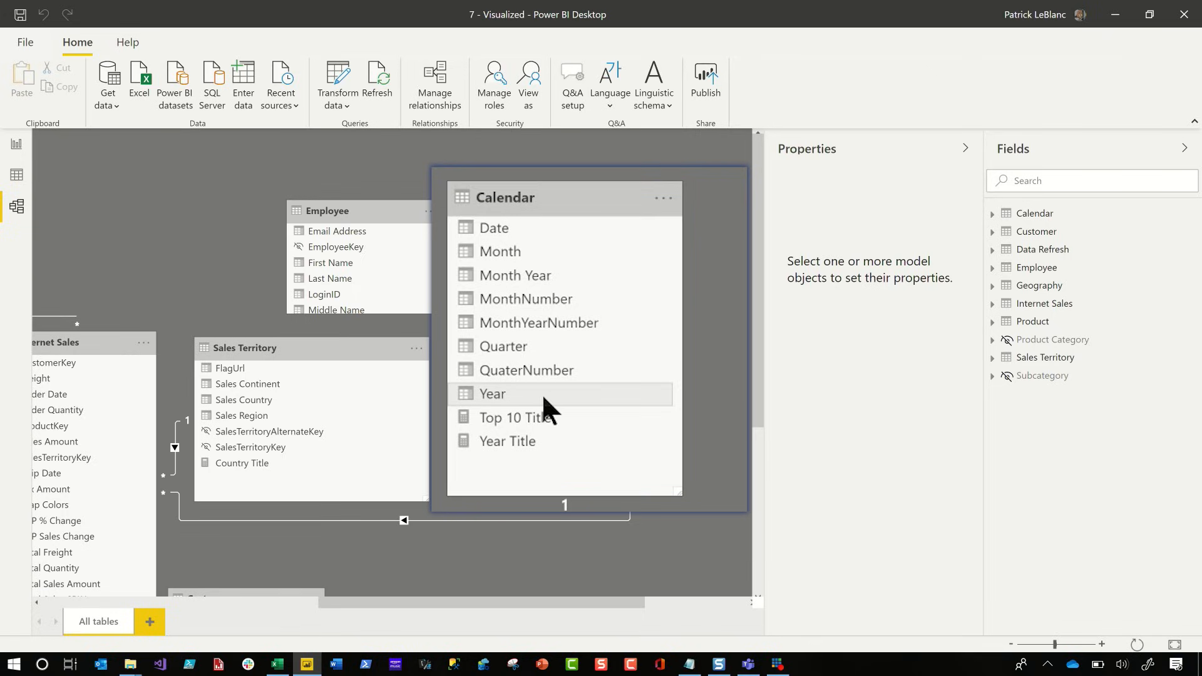
Create New Hierarchy 1 in the Calendar table from the Year column.
right_click(494, 394)
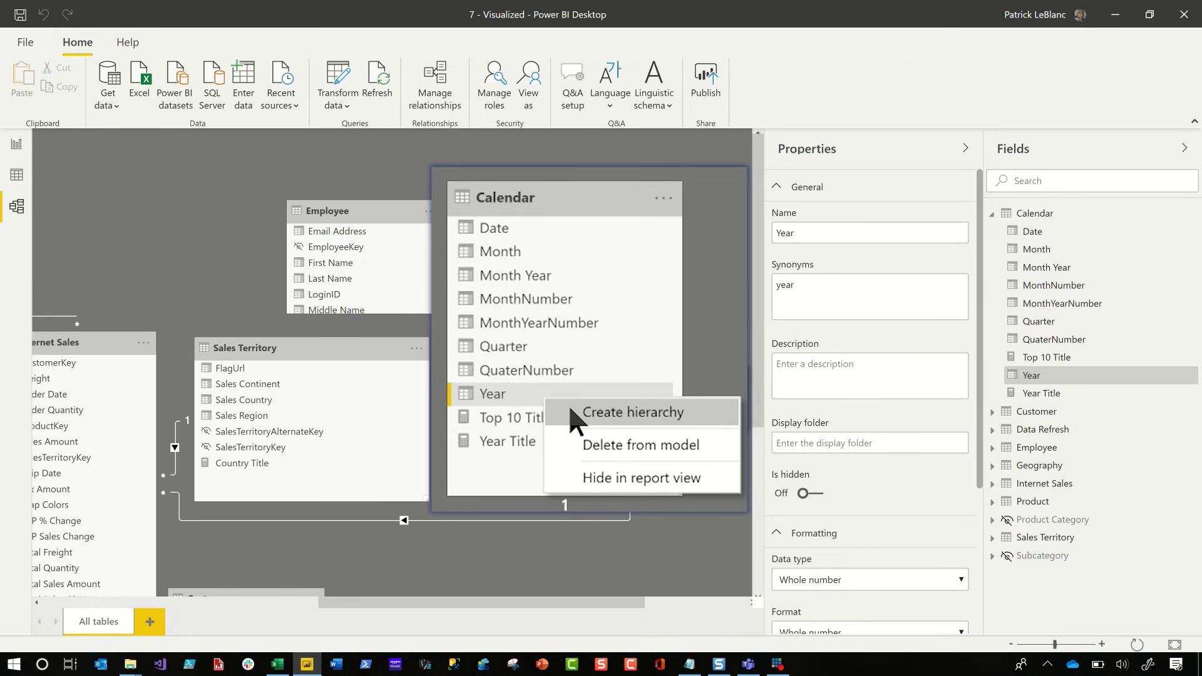
click(630, 412)
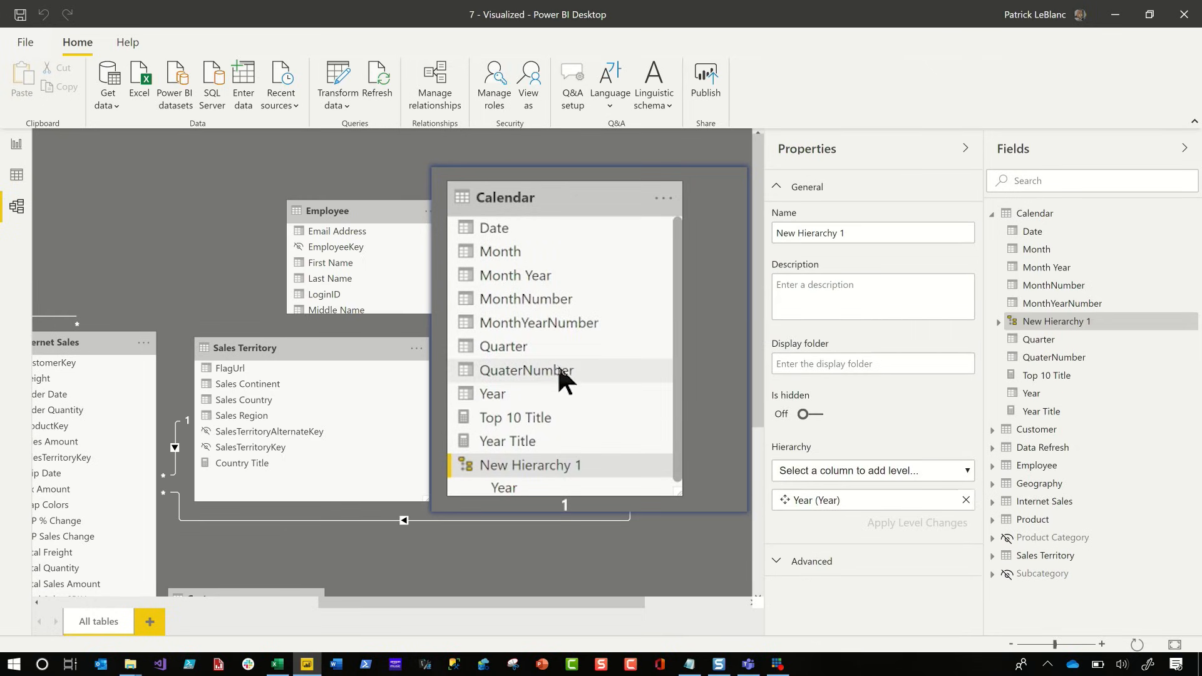
mouse_move(519, 252)
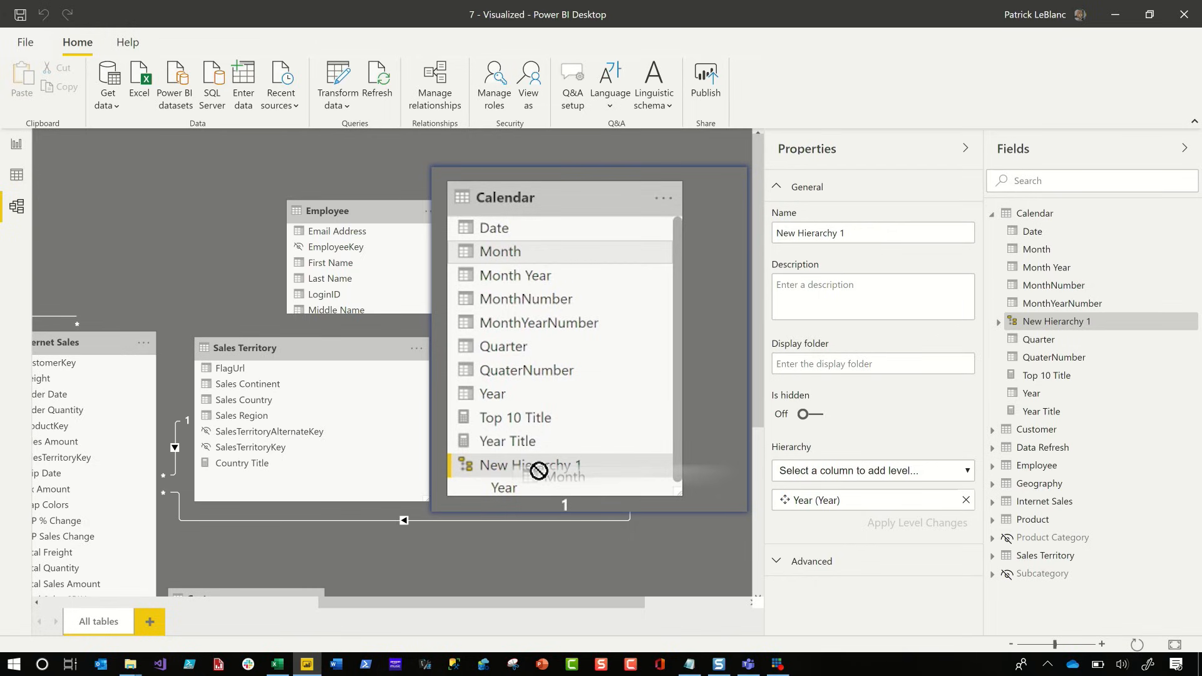
right_click(498, 251)
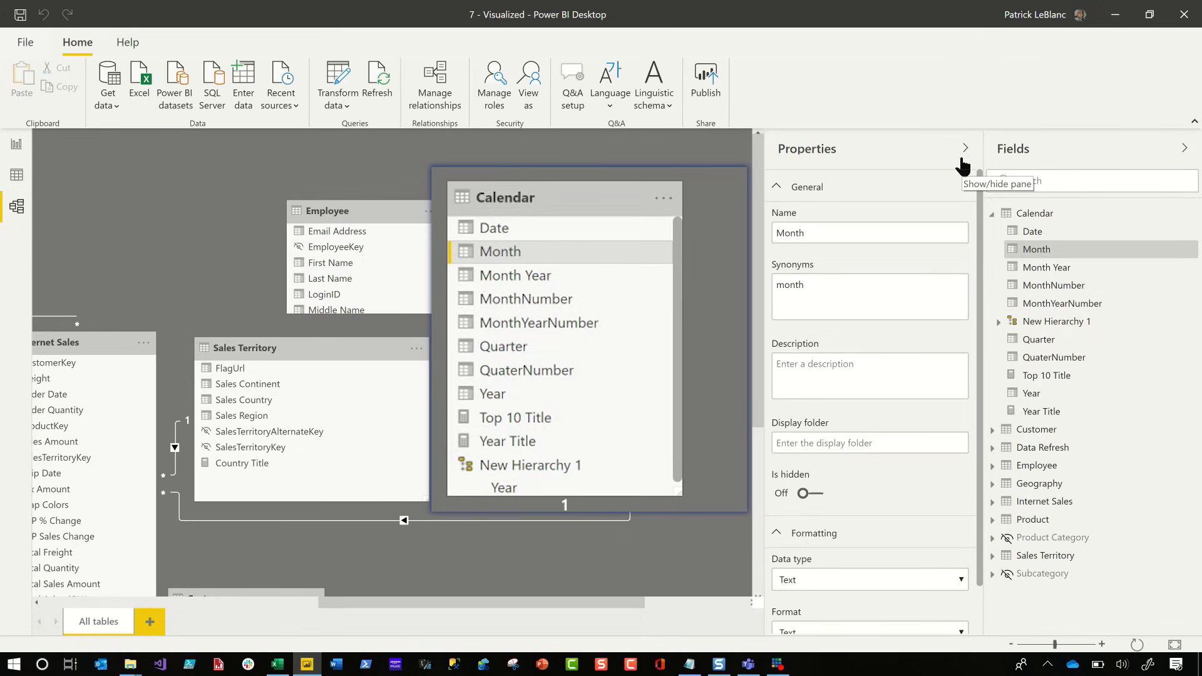
Show the Properties pane and select New Hierarchy 1 to display its Year level.
click(965, 148)
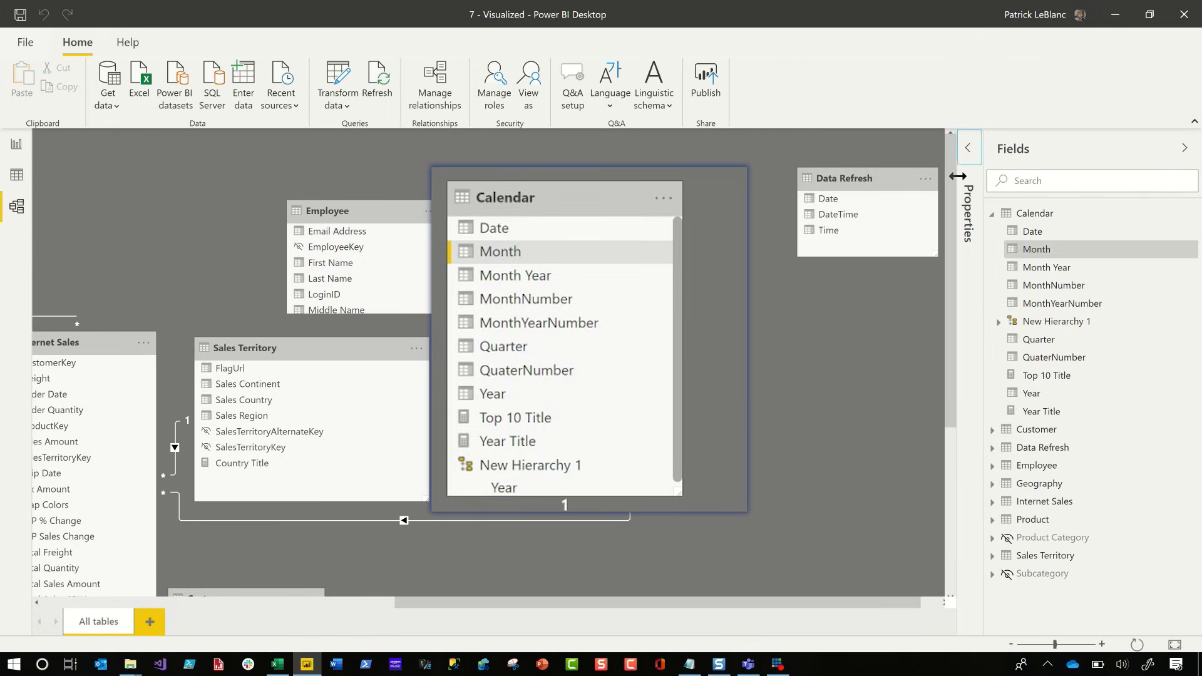
click(968, 148)
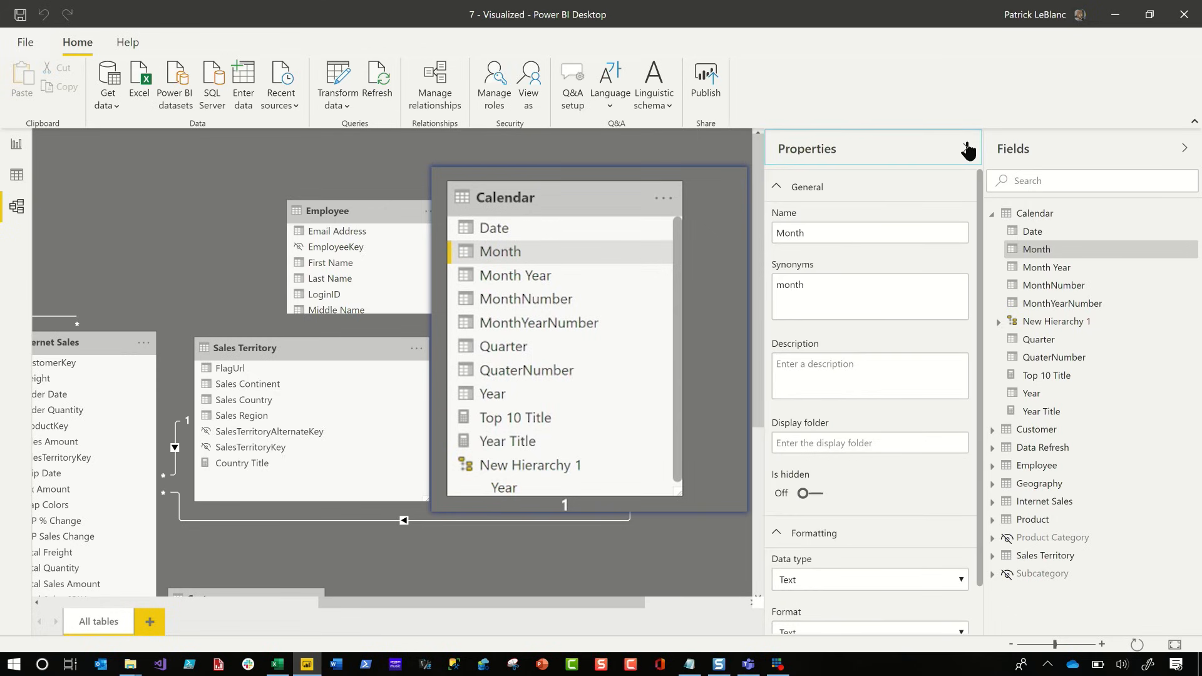
click(530, 466)
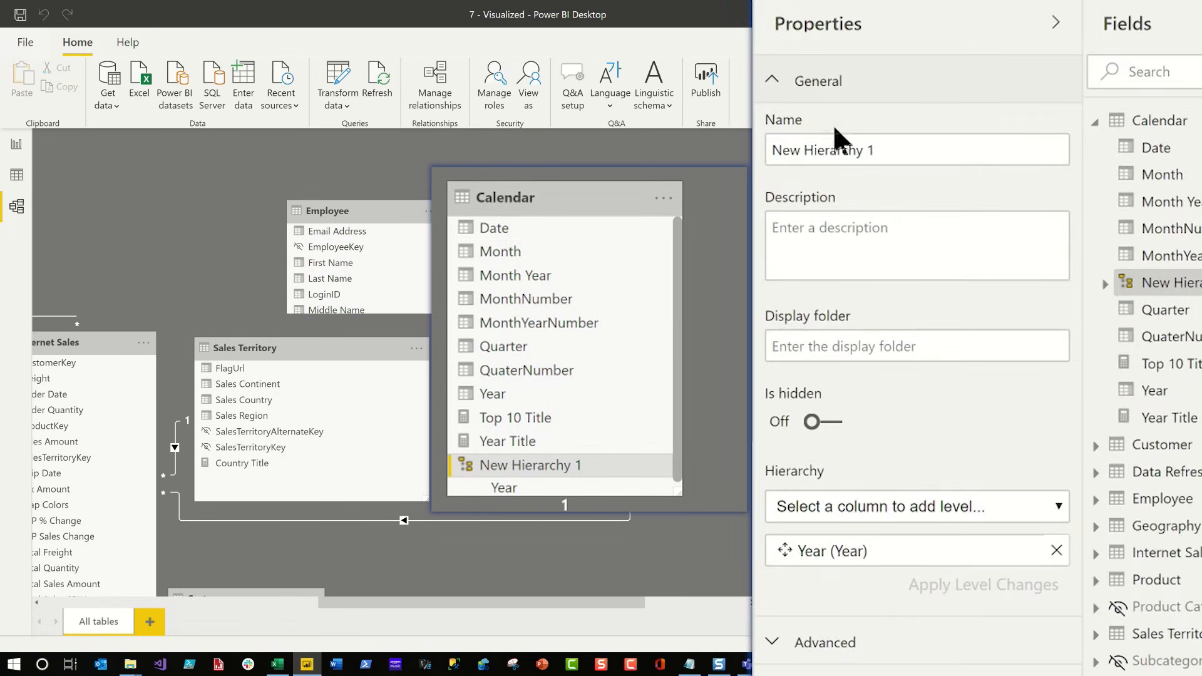
mouse_move(916, 481)
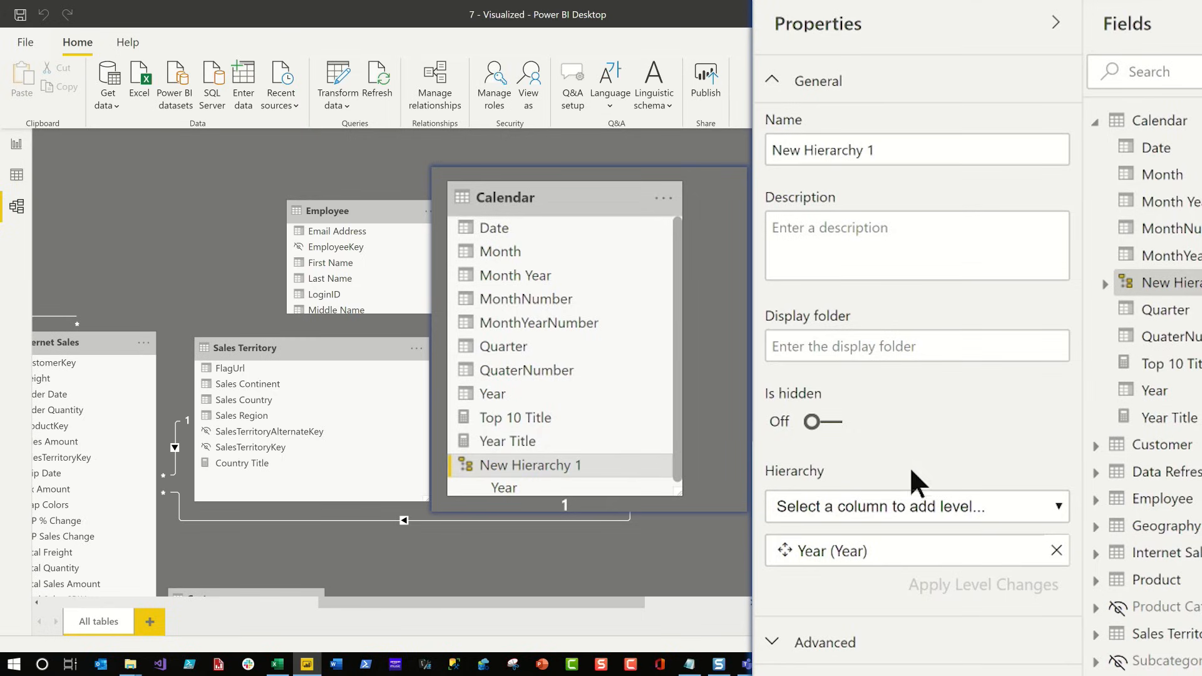
mouse_move(909, 514)
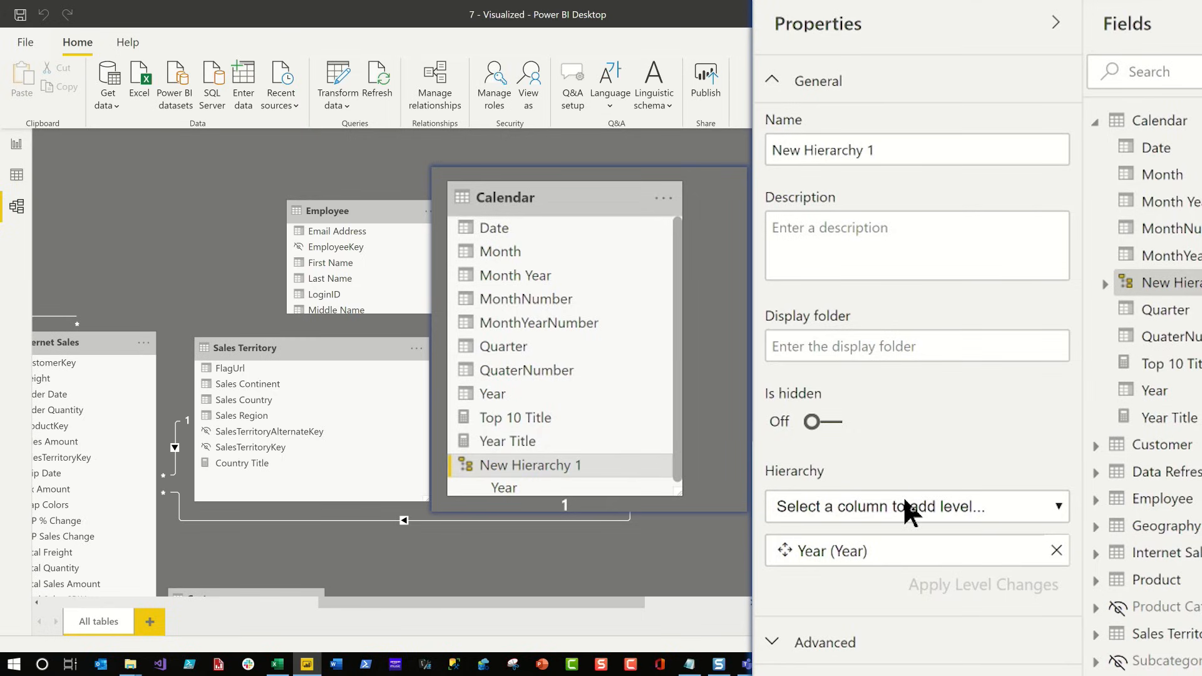
Add Quarter, Month and Date as levels under Year in New Hierarchy 1.
click(916, 506)
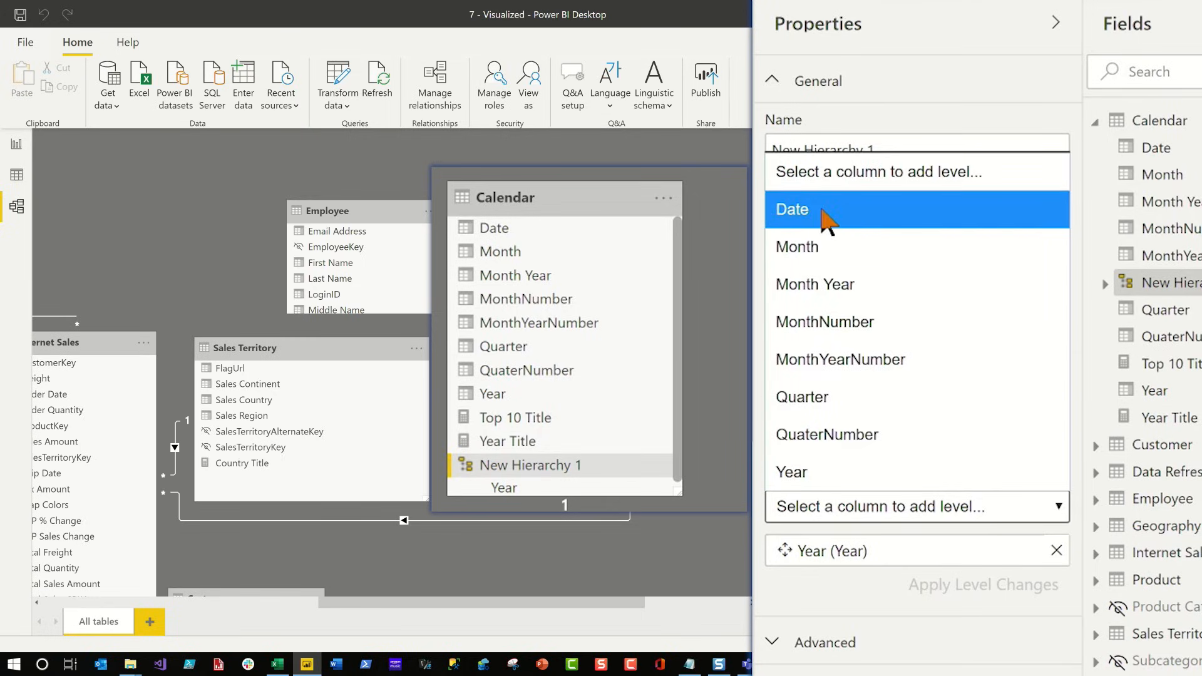
click(792, 210)
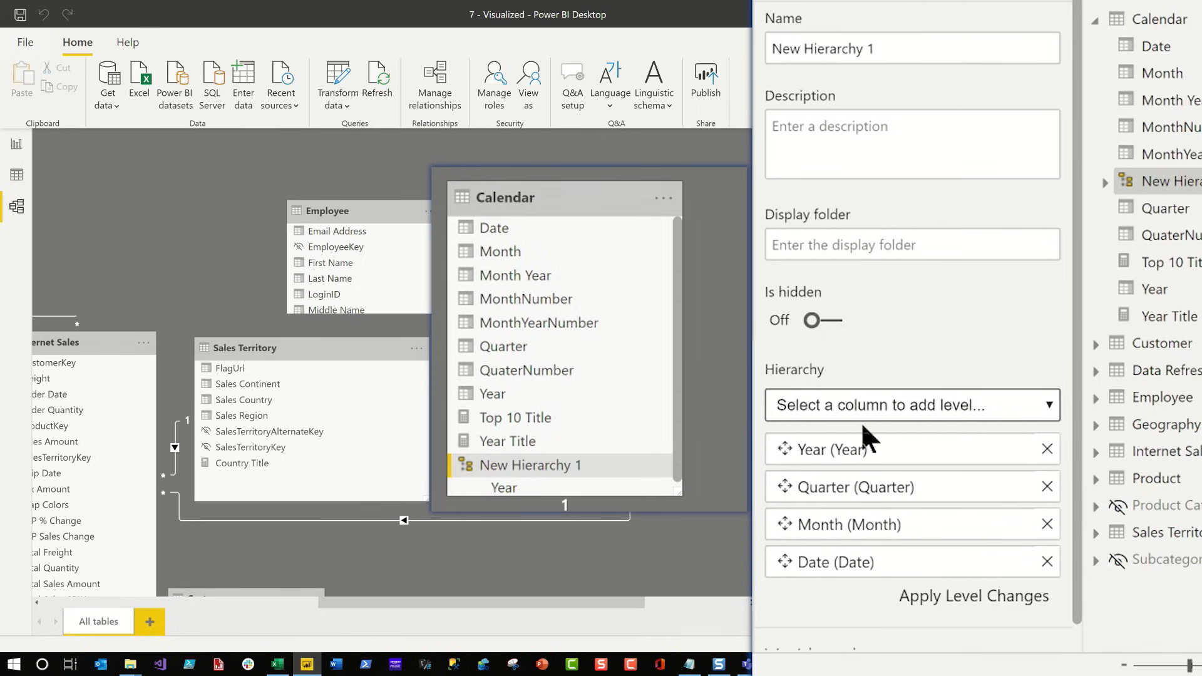
mouse_move(942, 579)
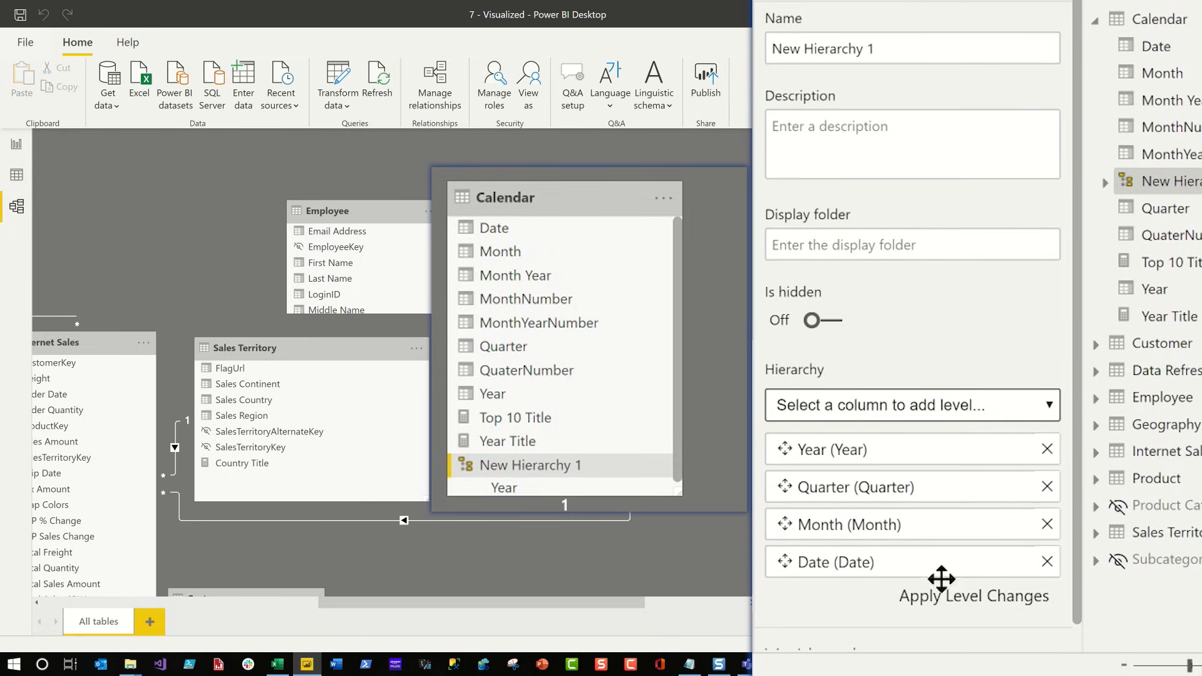
Apply the level changes so New Hierarchy 1 holds Year, Quarter, Month and Date.
click(975, 596)
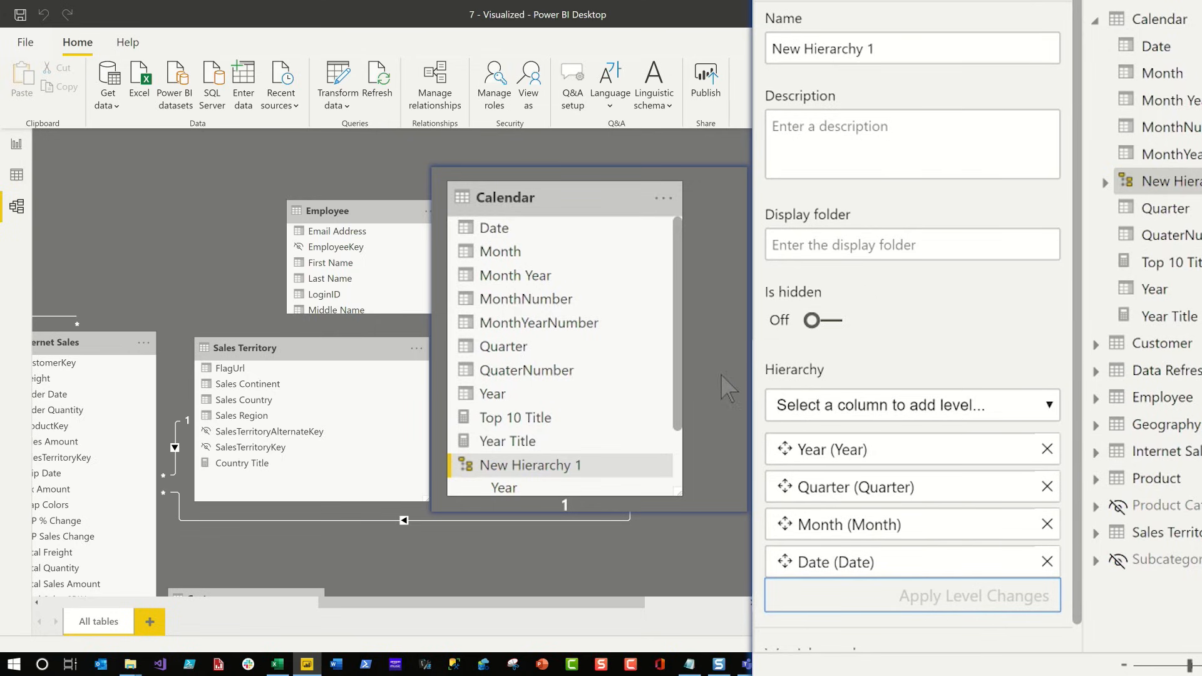
scroll(down, 3)
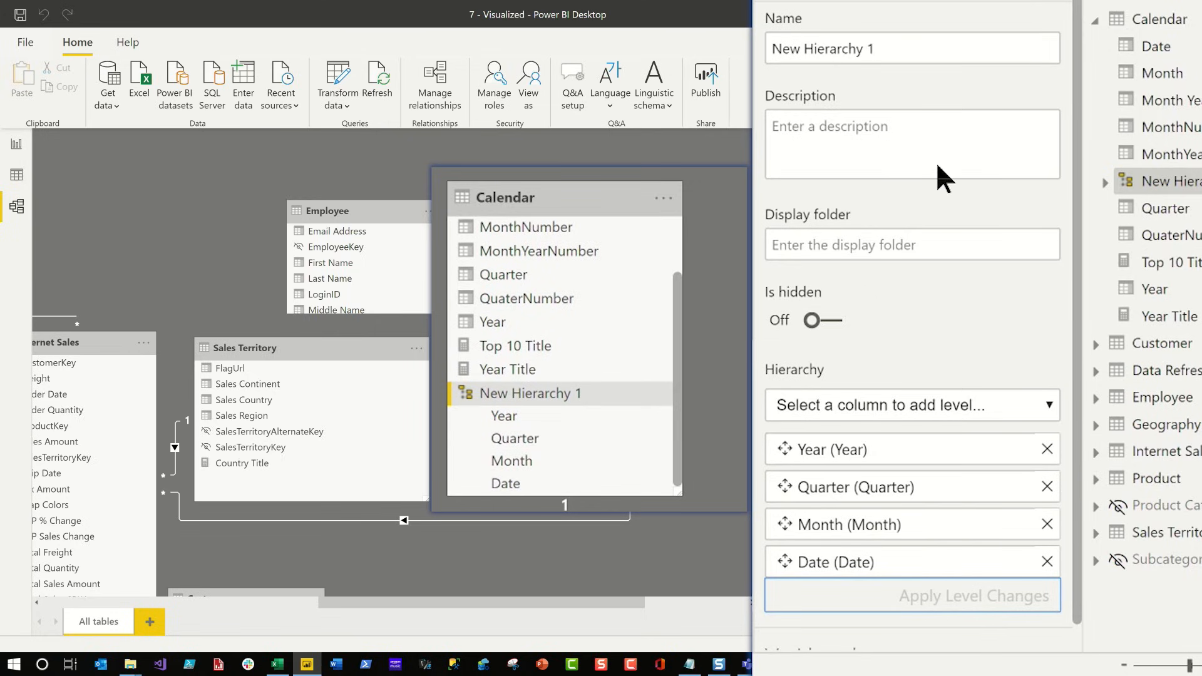